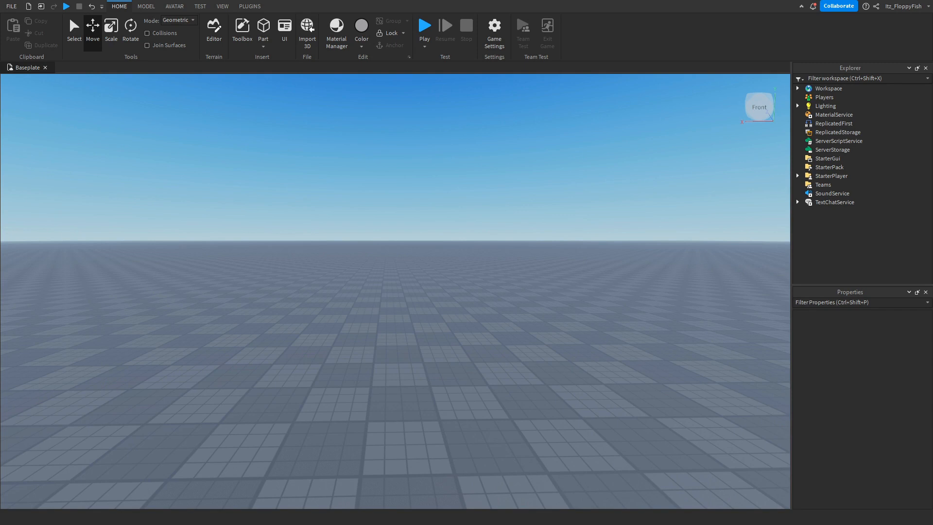
# - Show the View ribbon tools over the empty Baseplate scene
pyautogui.click(424, 27)
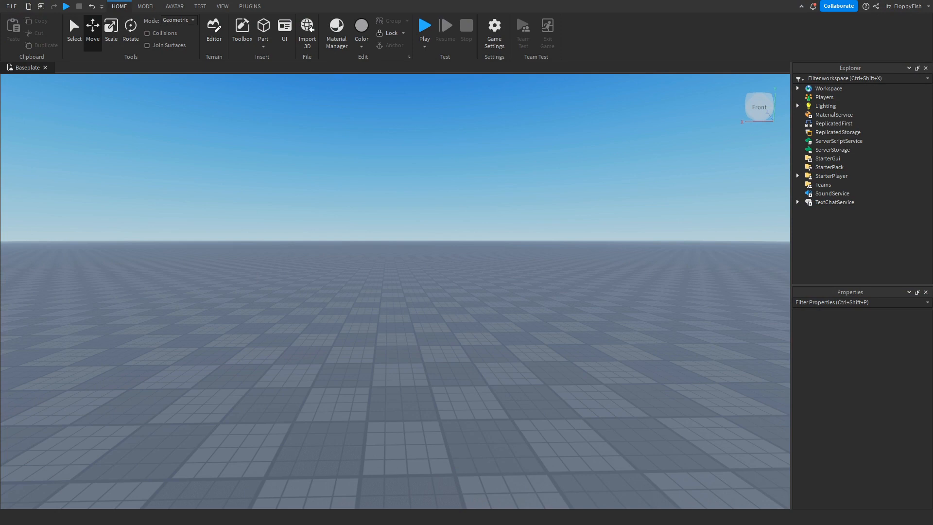
pyautogui.click(222, 6)
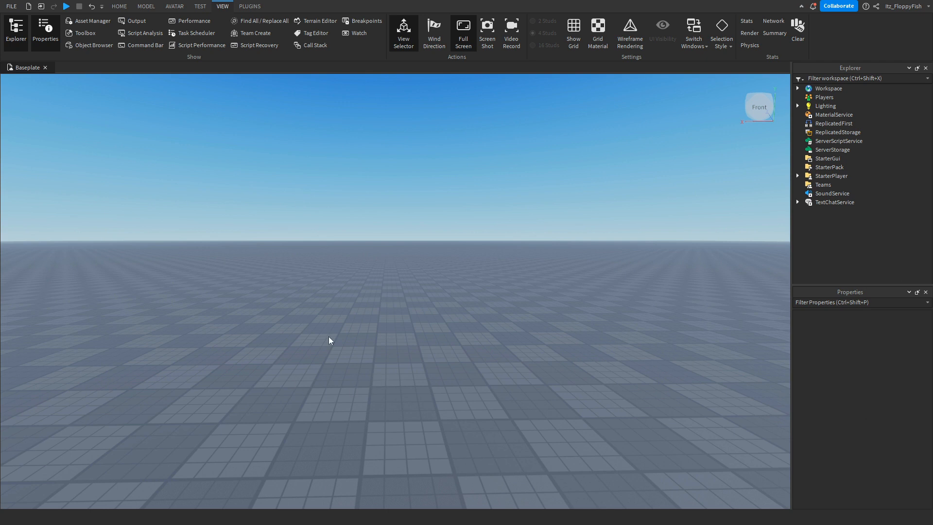
# - Draw a cube-brush Grass terrain block in the middle of the baseplate with the Terrain Editor
pyautogui.click(118, 6)
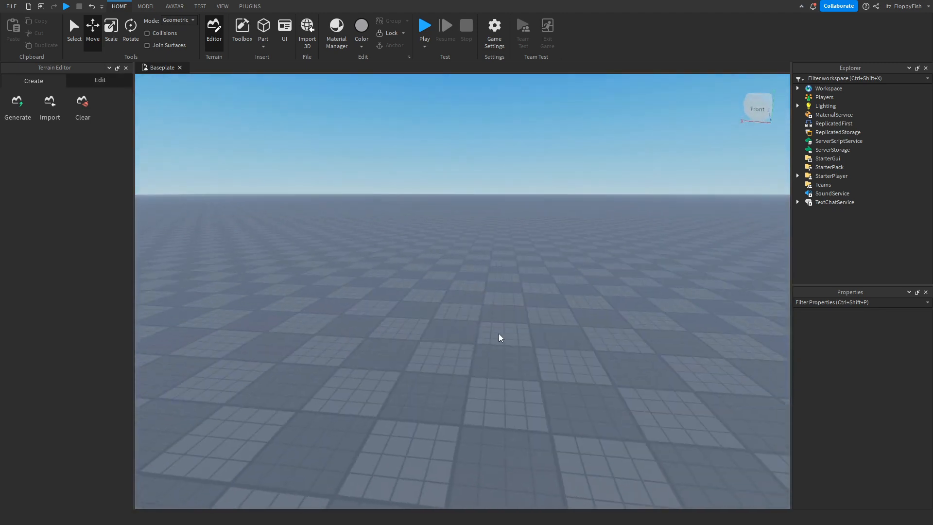
pyautogui.click(99, 80)
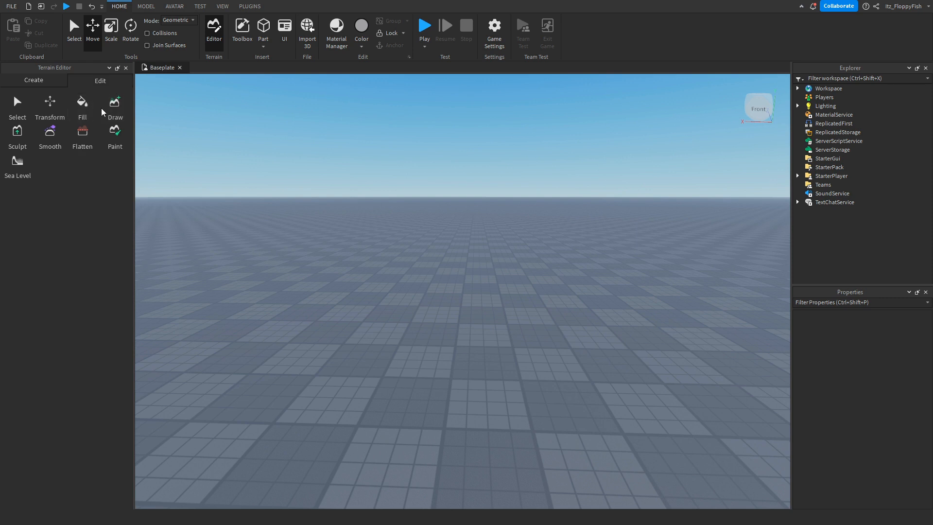
pyautogui.click(115, 105)
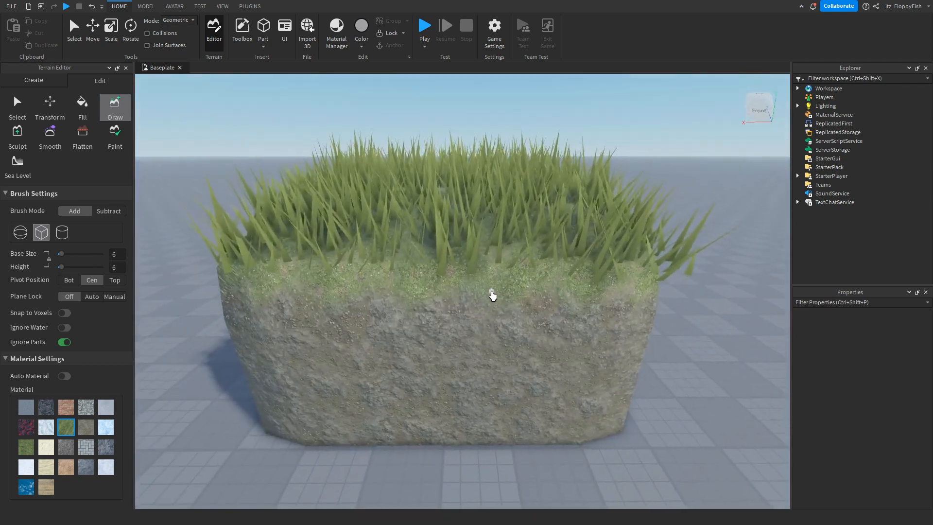
pyautogui.click(127, 67)
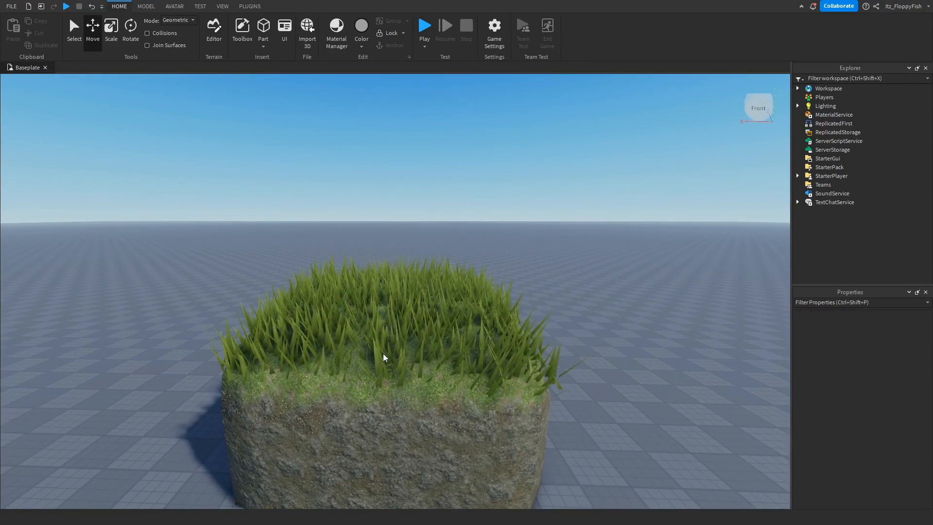
# - Select Terrain under Workspace and toggle its Decoration grass off and back on
pyautogui.click(832, 115)
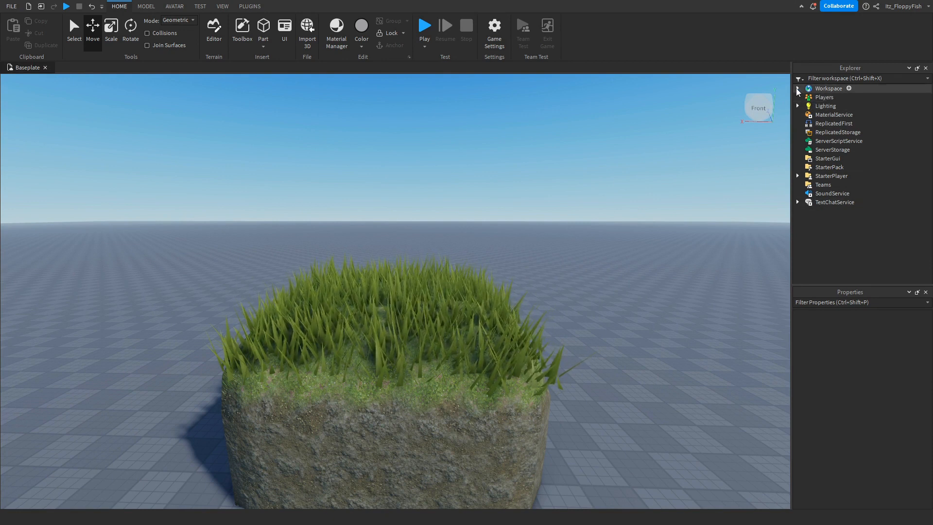
pyautogui.click(825, 106)
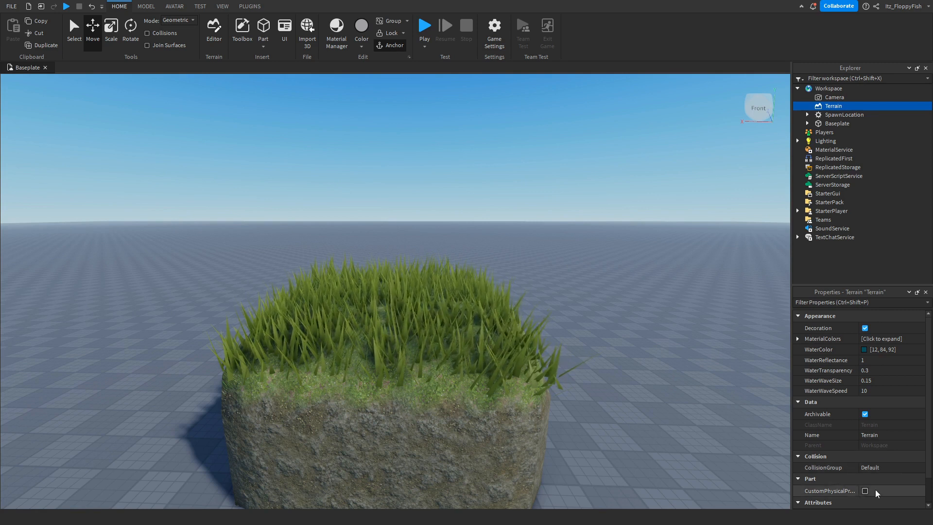
pyautogui.click(865, 327)
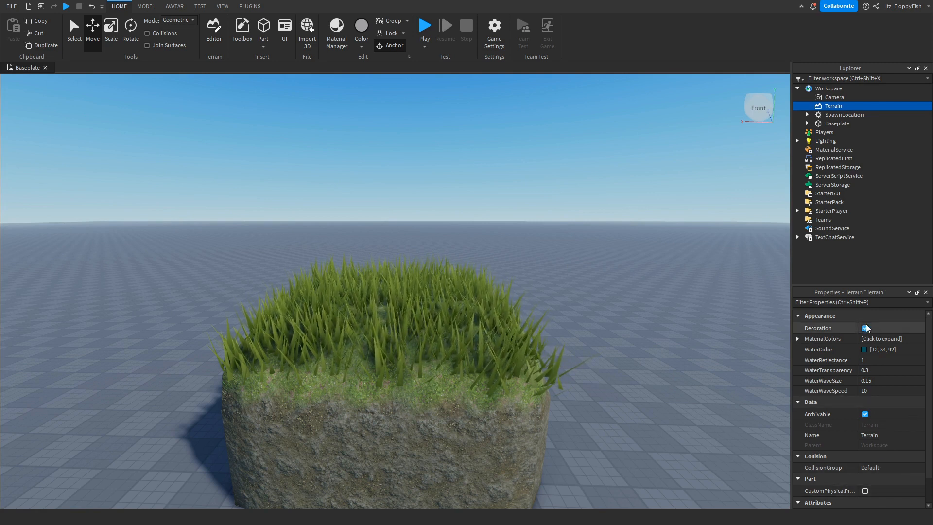
pyautogui.click(865, 327)
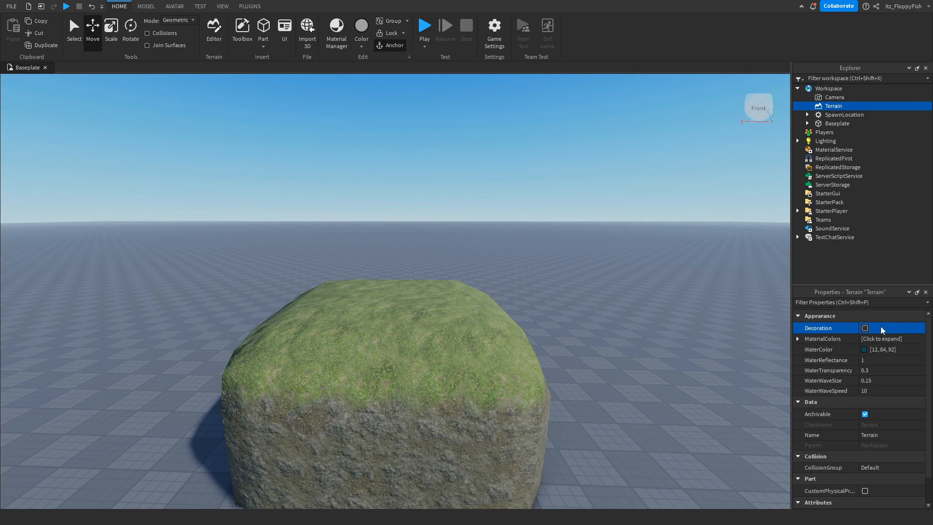
pyautogui.click(864, 327)
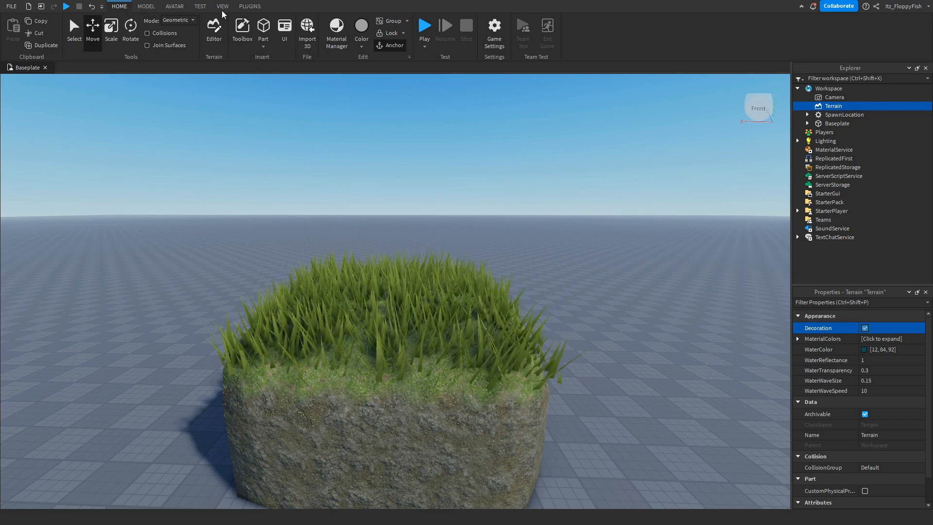
# - Show the Wind Direction widget and move it aside near the viewport's left
pyautogui.click(221, 5)
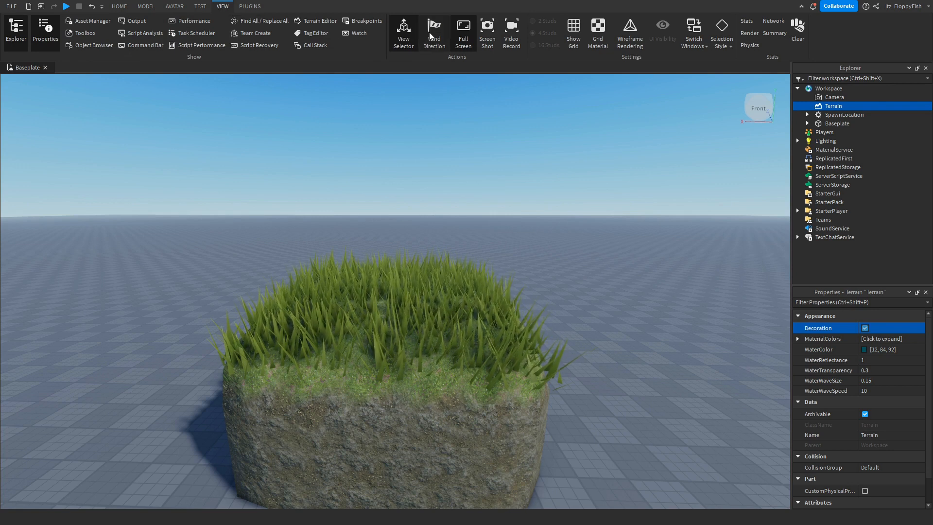
pyautogui.click(433, 33)
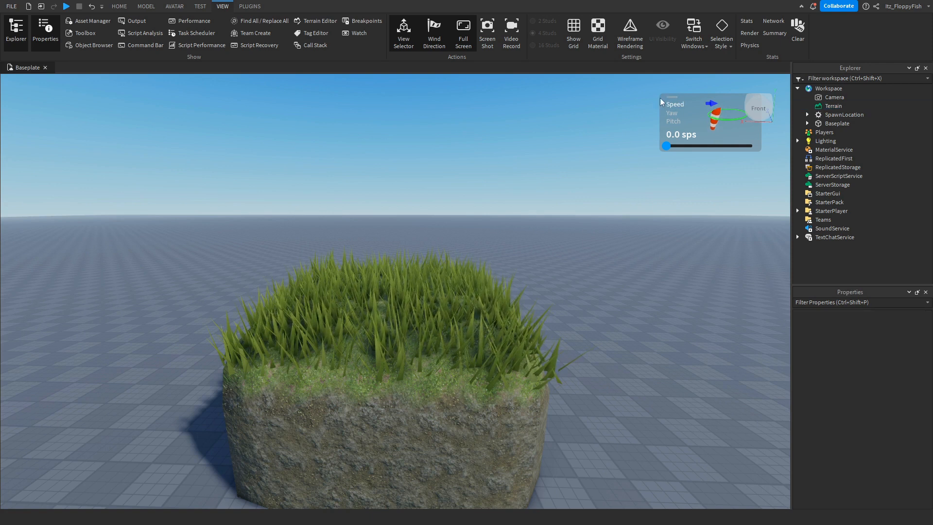
pyautogui.moveTo(708, 96); pyautogui.dragTo(64, 106)
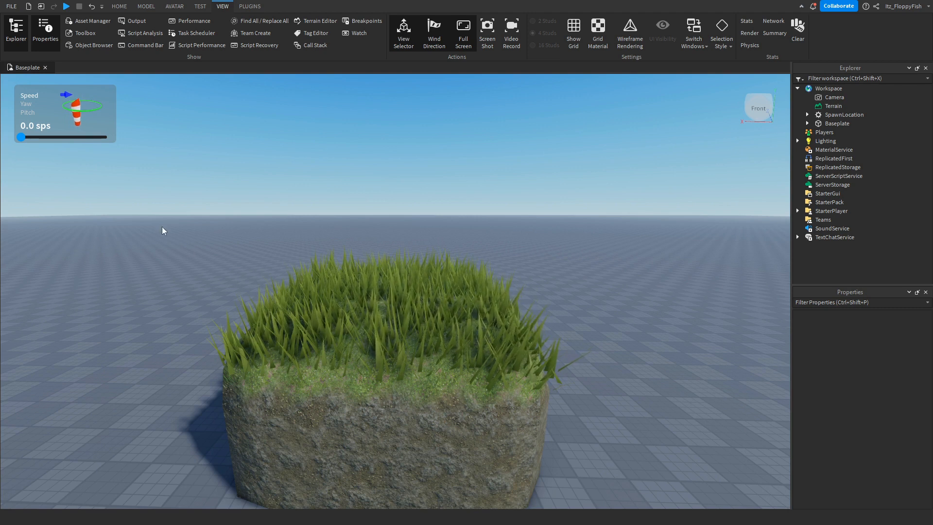
# - Vary the wind speed up and down, settling near 11.8 studs per second in a new direction
pyautogui.moveTo(23, 137); pyautogui.dragTo(41, 137)
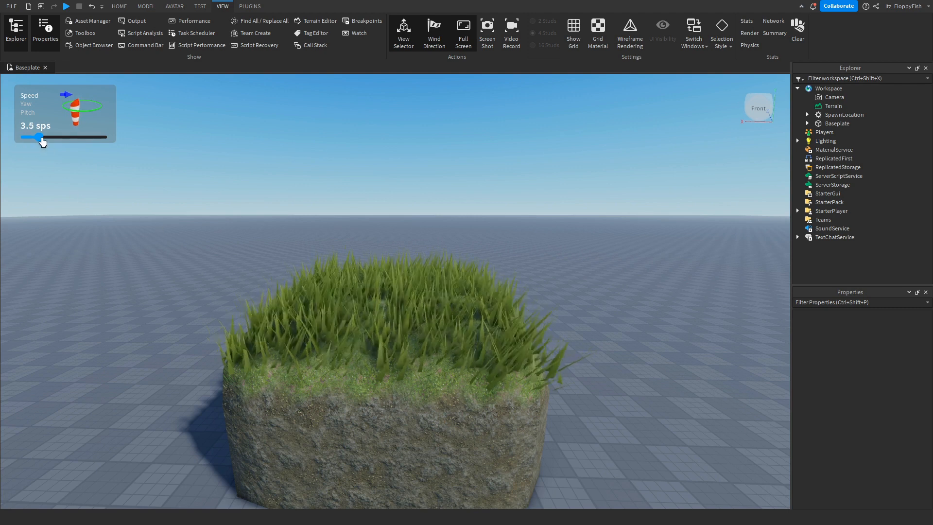
pyautogui.moveTo(39, 137); pyautogui.dragTo(78, 137)
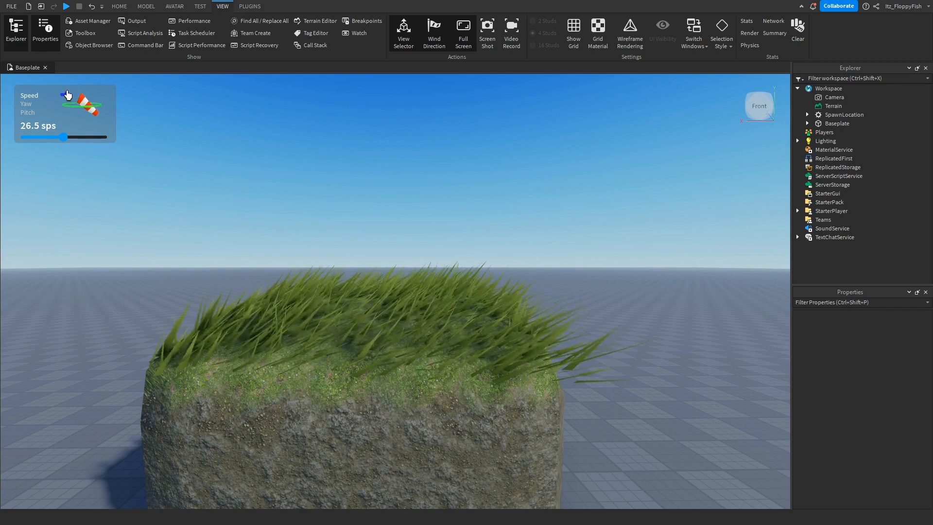
pyautogui.moveTo(64, 137); pyautogui.dragTo(53, 137)
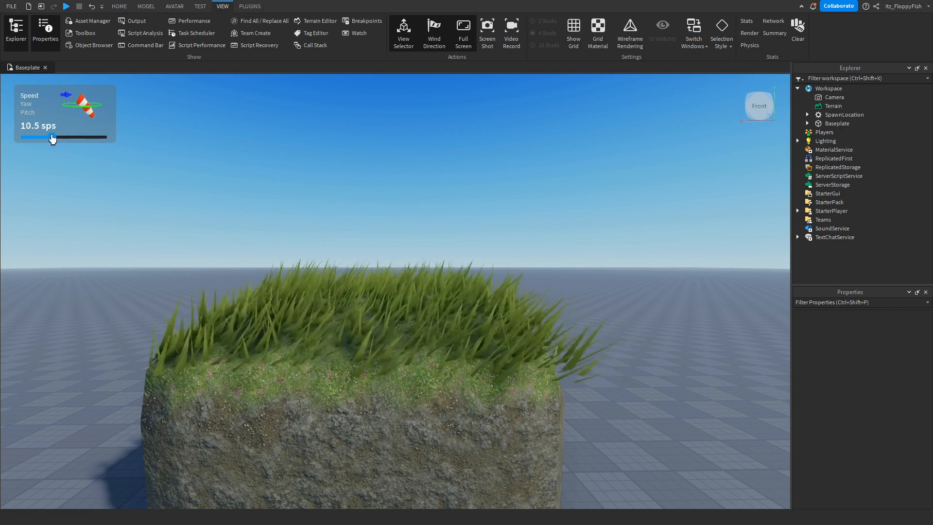
pyautogui.moveTo(52, 136); pyautogui.dragTo(43, 137)
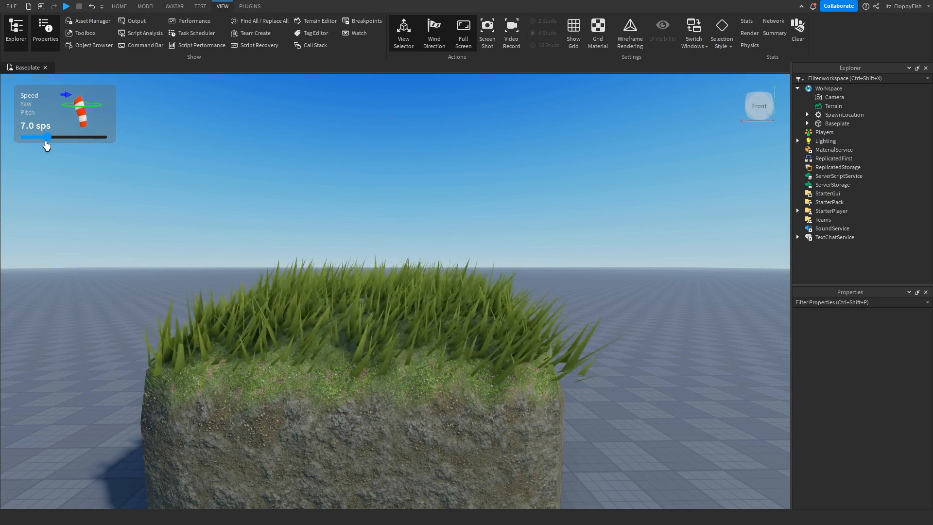
pyautogui.moveTo(40, 137); pyautogui.dragTo(21, 137)
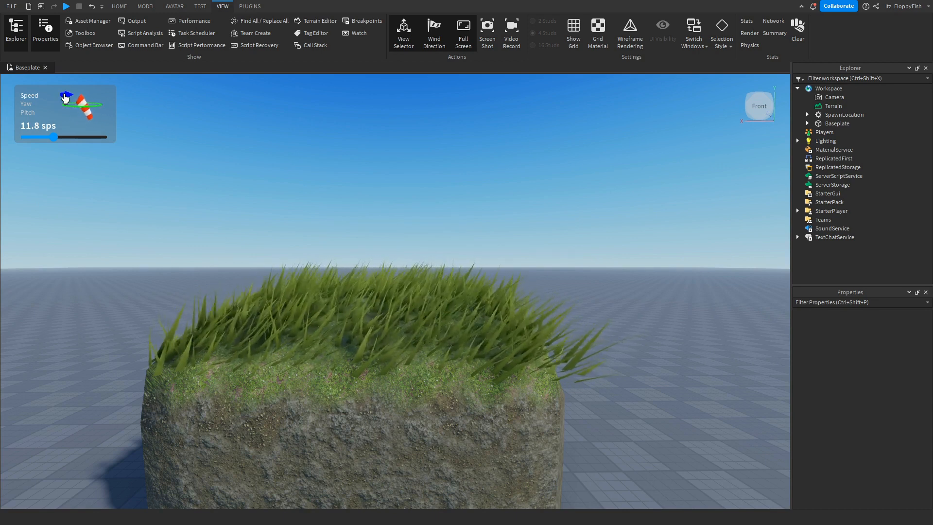
# - Sweep the wind pitch between about 59° and -84°, then flatten it to around 3°
pyautogui.moveTo(58, 137); pyautogui.dragTo(67, 137)
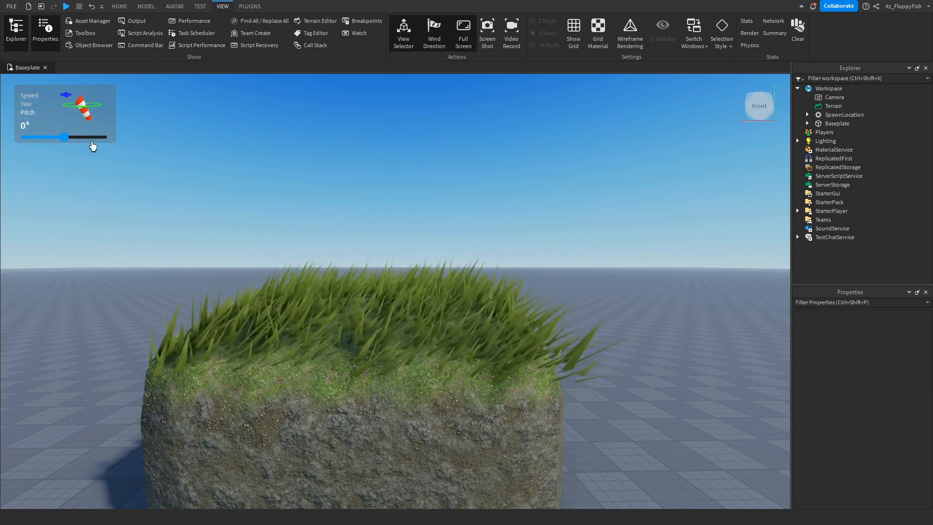
pyautogui.moveTo(65, 137); pyautogui.dragTo(76, 137)
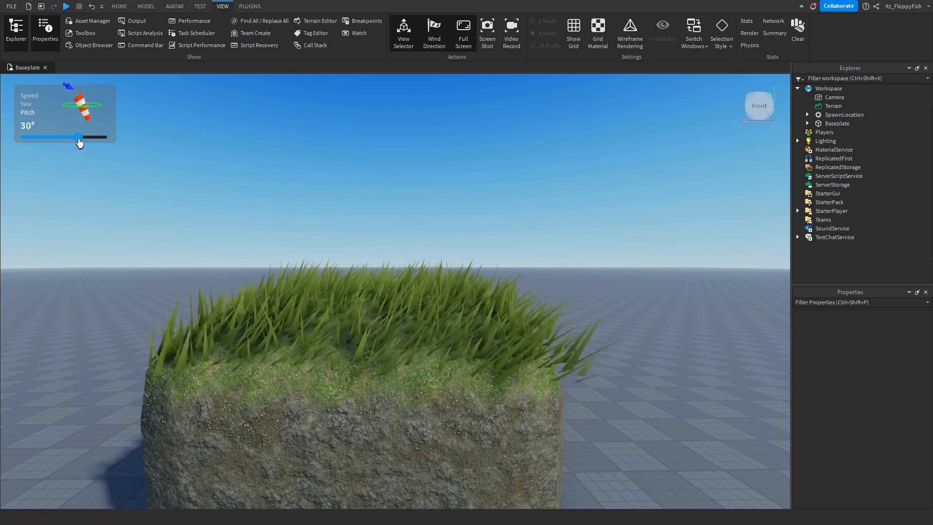
pyautogui.moveTo(78, 137); pyautogui.dragTo(92, 137)
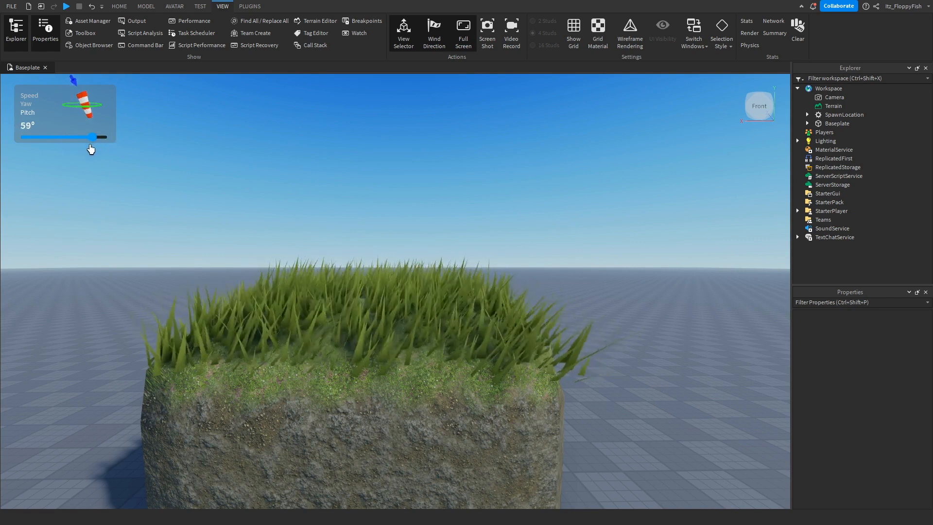
pyautogui.moveTo(92, 137); pyautogui.dragTo(37, 137)
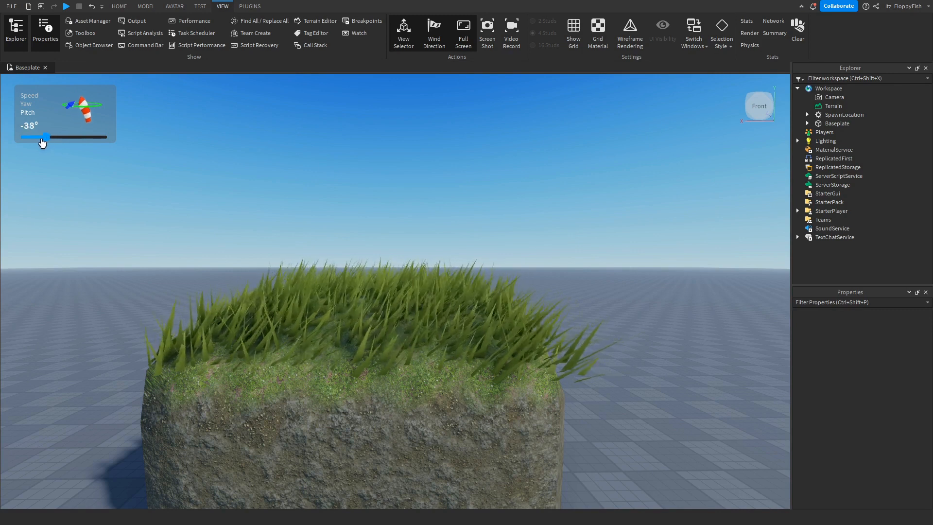
pyautogui.moveTo(40, 137); pyautogui.dragTo(17, 137)
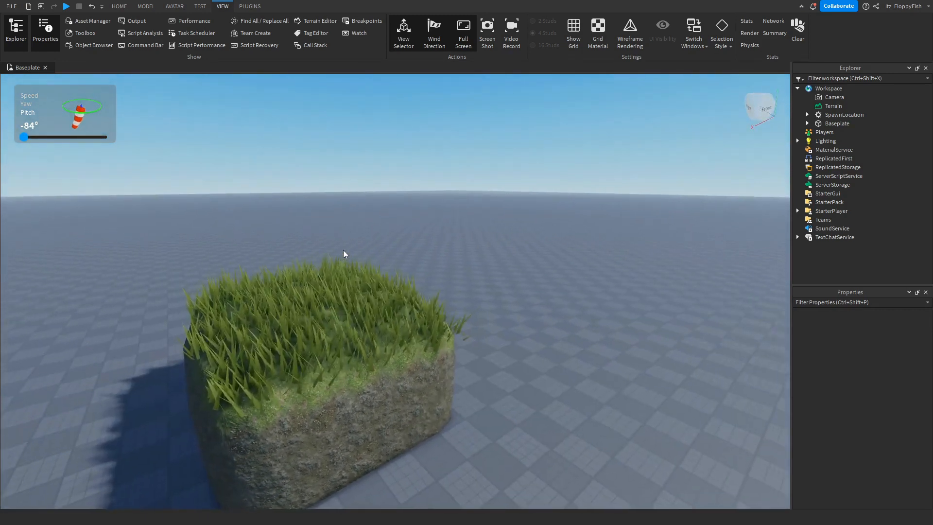
pyautogui.moveTo(20, 137); pyautogui.dragTo(51, 137)
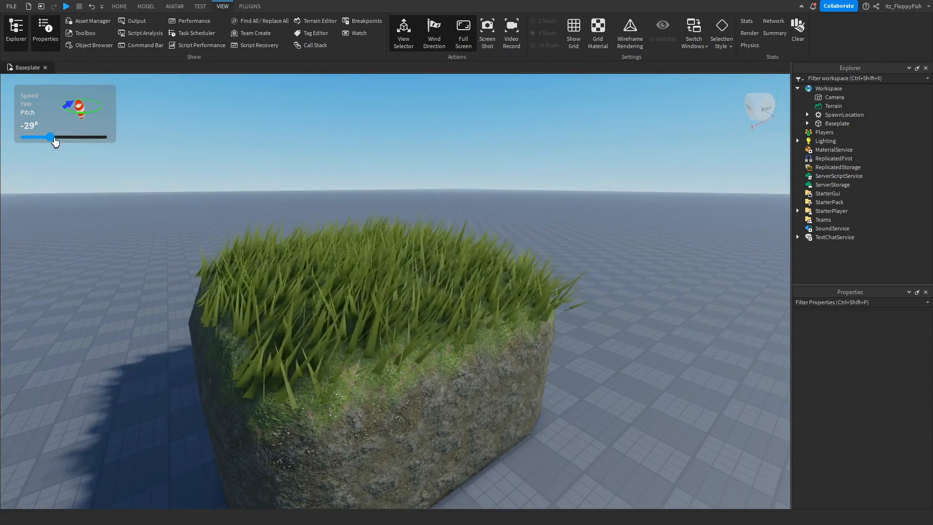
pyautogui.moveTo(50, 137); pyautogui.dragTo(75, 137)
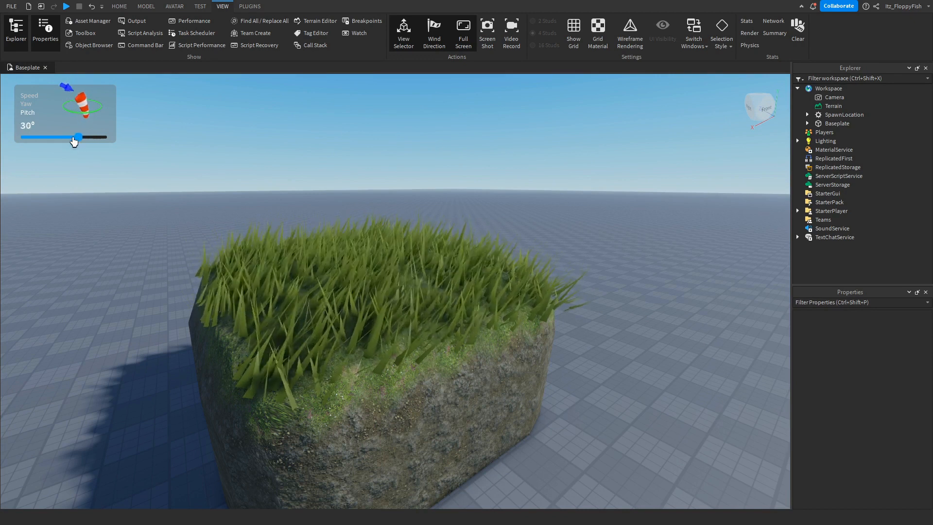
pyautogui.moveTo(76, 137); pyautogui.dragTo(70, 137)
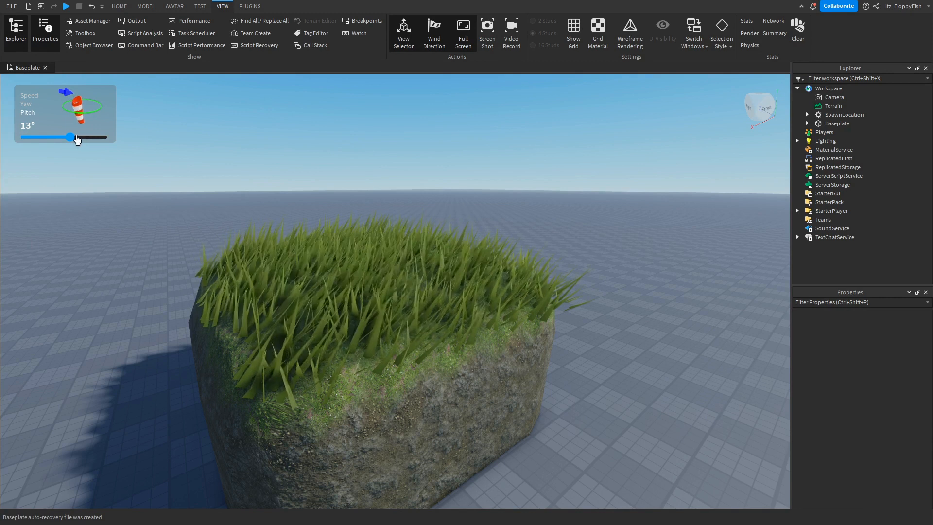
pyautogui.moveTo(71, 137); pyautogui.dragTo(89, 137)
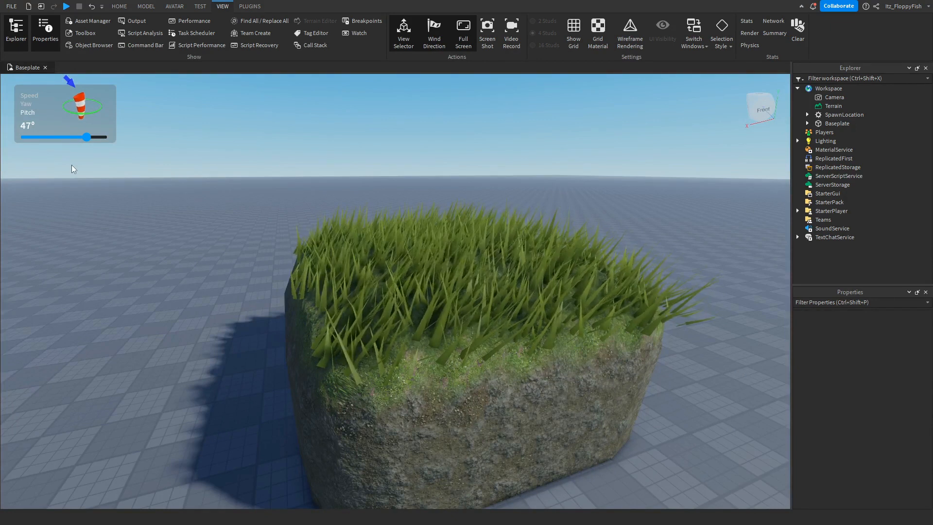
pyautogui.moveTo(88, 137); pyautogui.dragTo(64, 137)
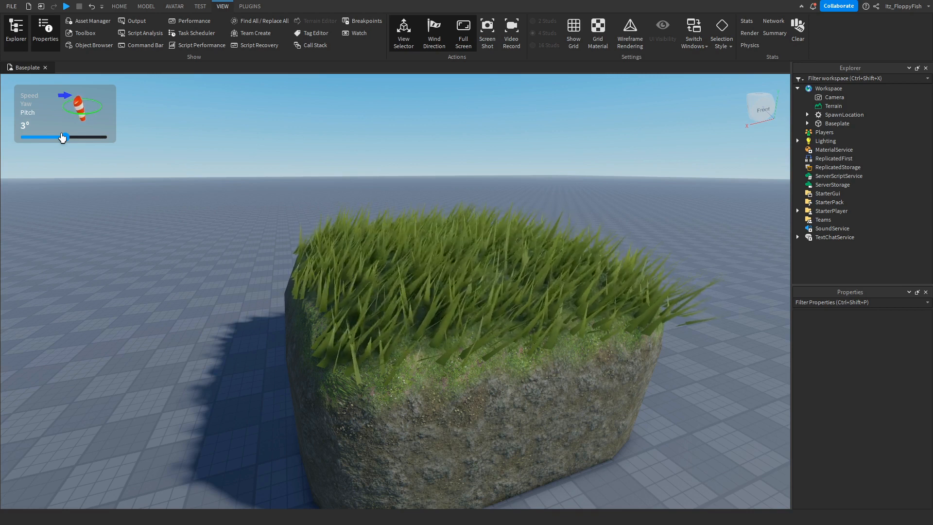
# - Tilt the wind nearly straight down and steeply up again, finishing level at about 2°
pyautogui.moveTo(65, 137); pyautogui.dragTo(89, 137)
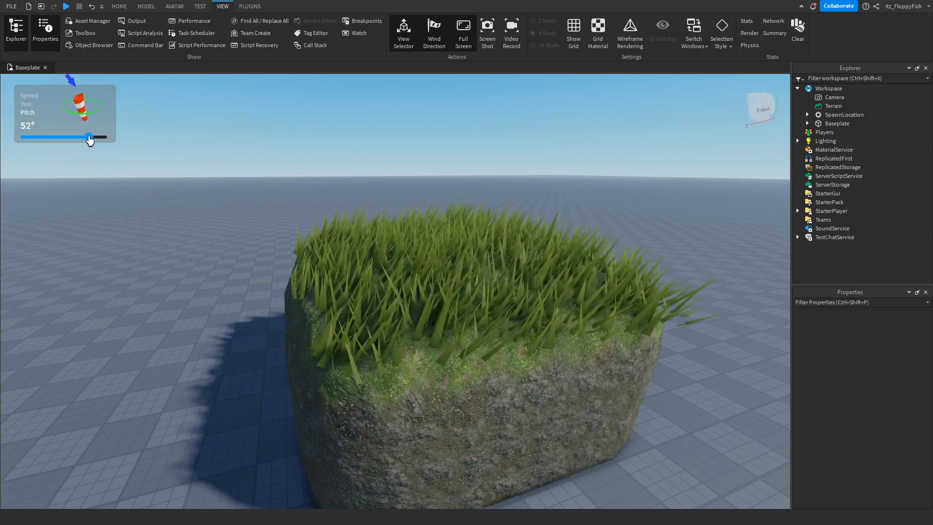
pyautogui.moveTo(90, 137); pyautogui.dragTo(104, 137)
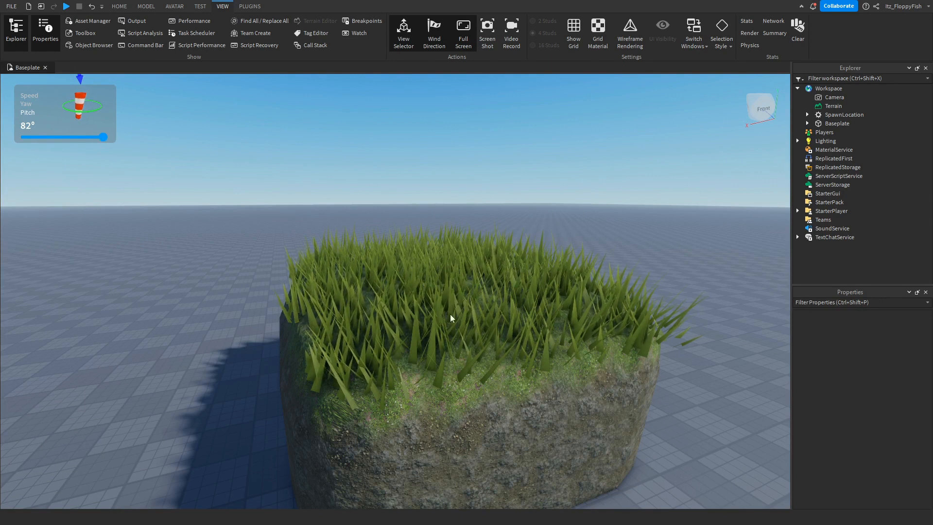
pyautogui.moveTo(104, 137); pyautogui.dragTo(85, 136)
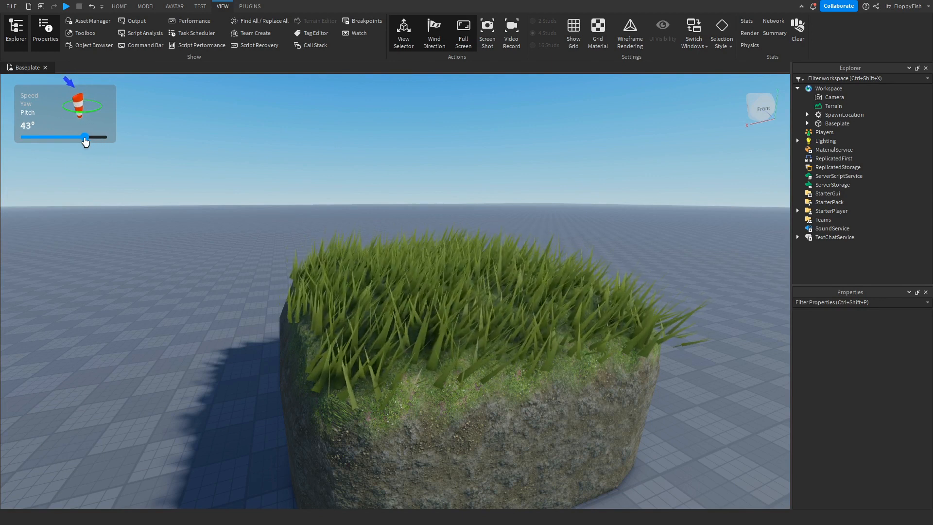
pyautogui.moveTo(85, 137); pyautogui.dragTo(54, 137)
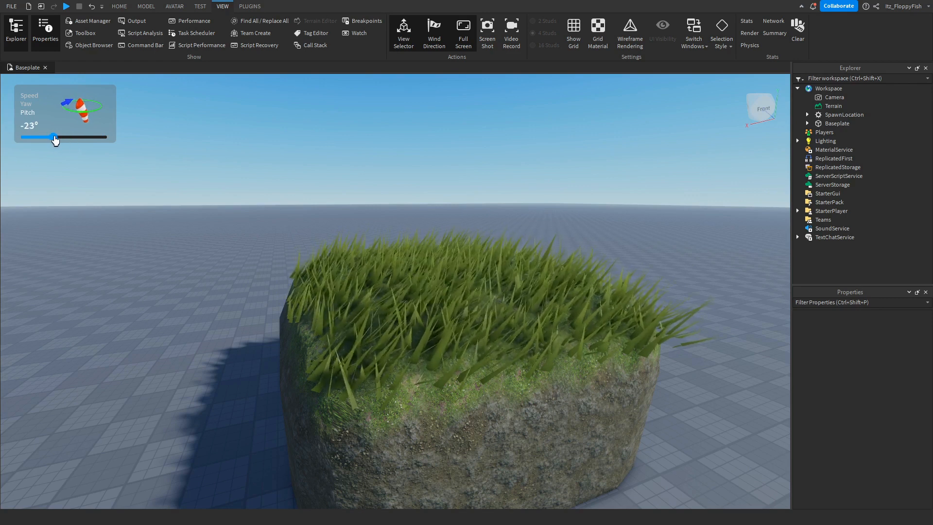
pyautogui.moveTo(55, 137); pyautogui.dragTo(58, 137)
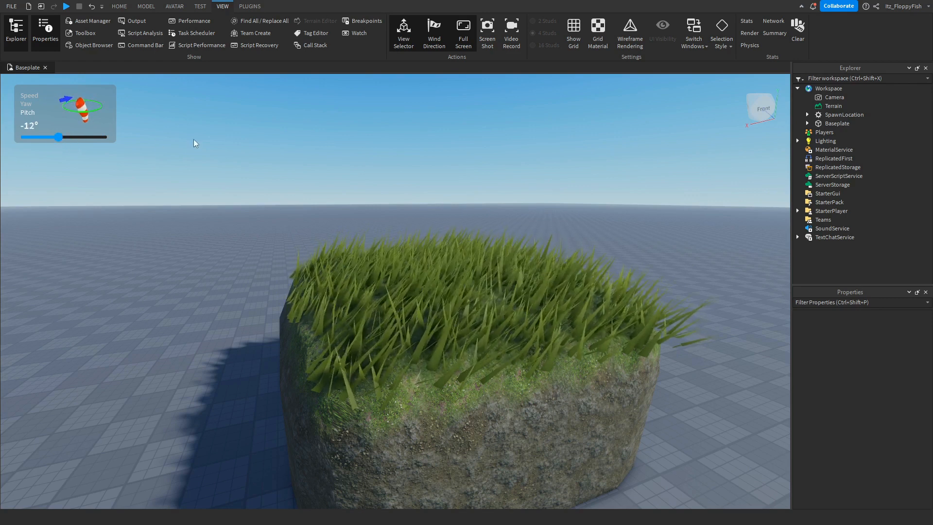
pyautogui.moveTo(58, 137); pyautogui.dragTo(67, 137)
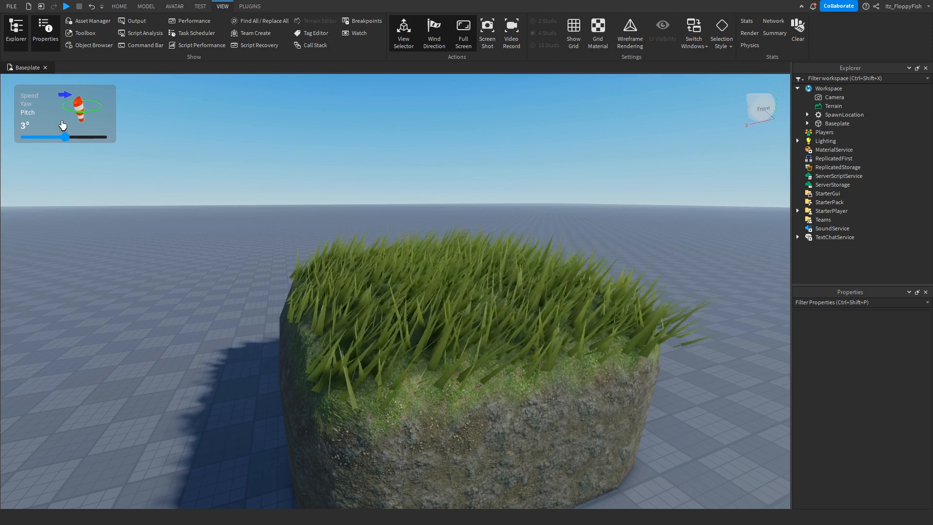
pyautogui.moveTo(67, 137); pyautogui.dragTo(41, 137)
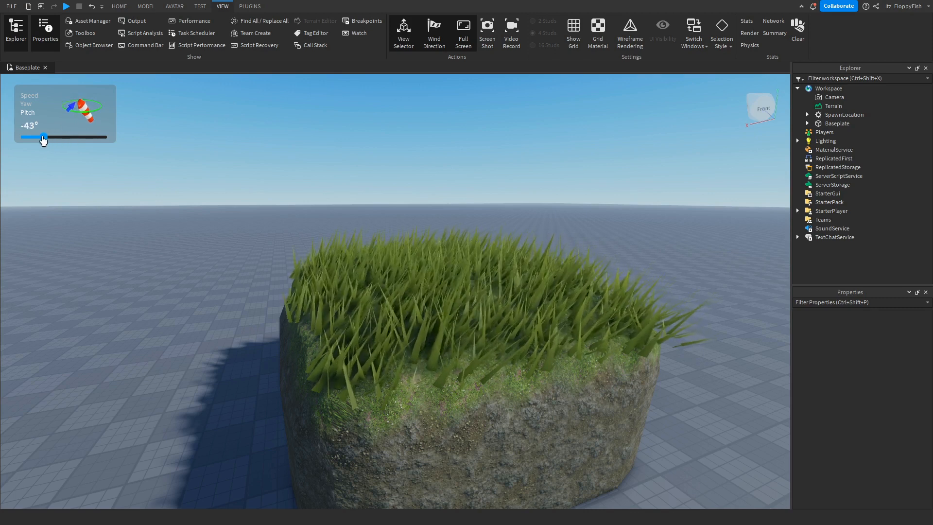
pyautogui.moveTo(42, 137); pyautogui.dragTo(28, 136)
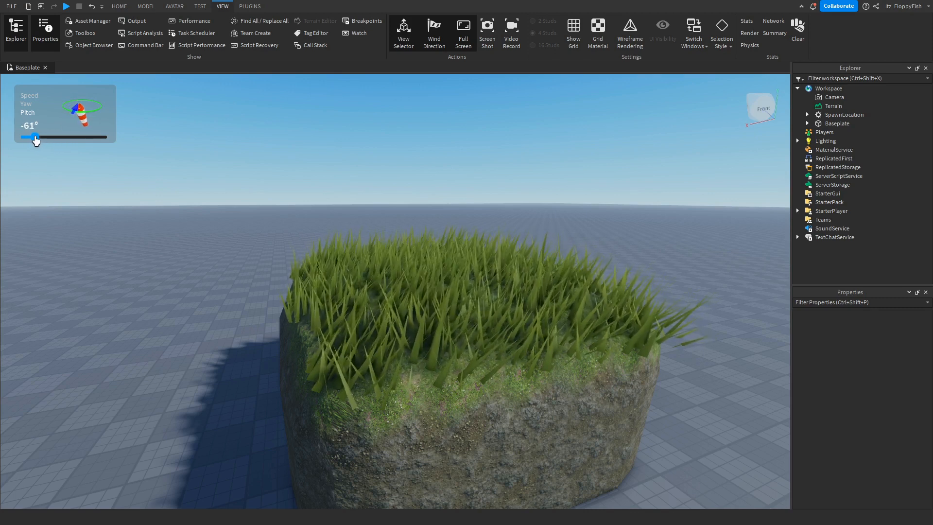
pyautogui.moveTo(26, 137); pyautogui.dragTo(37, 137)
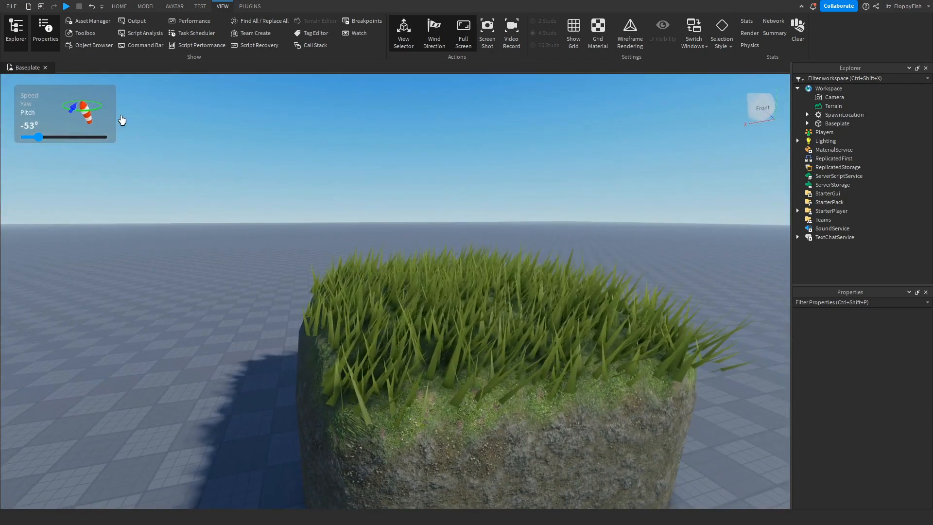
pyautogui.moveTo(41, 137); pyautogui.dragTo(64, 137)
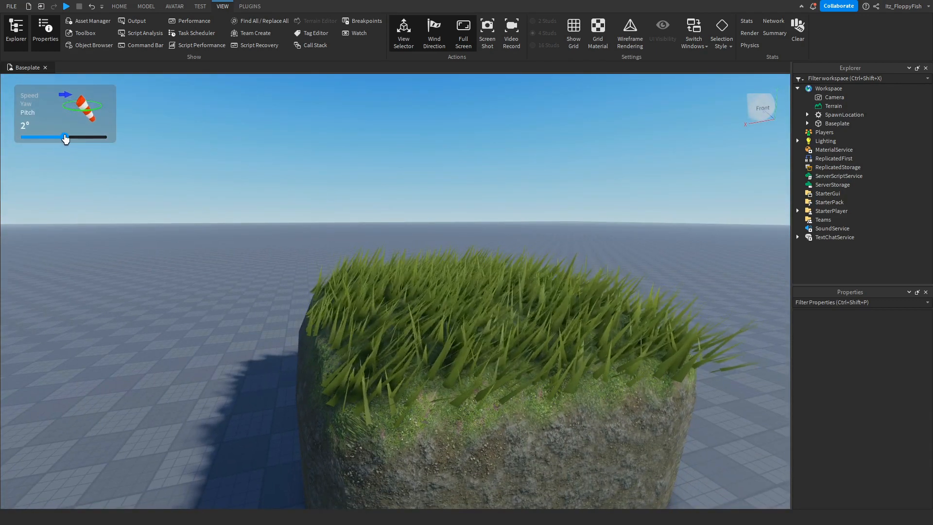
pyautogui.moveTo(65, 137); pyautogui.dragTo(60, 140)
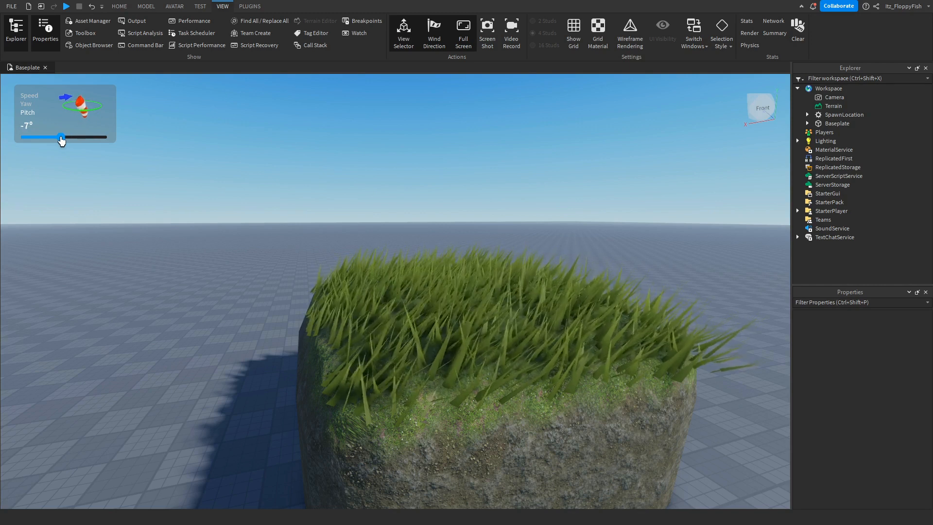
pyautogui.moveTo(58, 137); pyautogui.dragTo(66, 137)
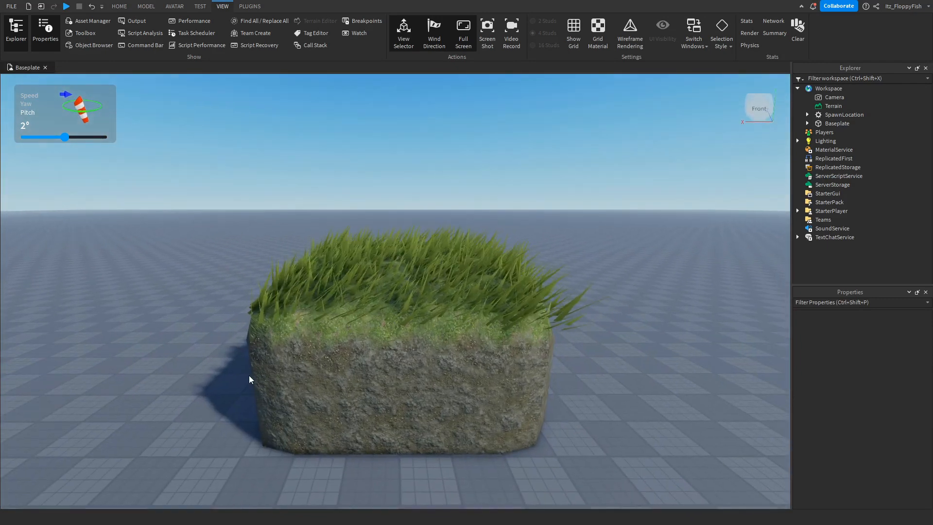
# - Play-test the place from the Home tab and watch the windy grass block in game
pyautogui.click(119, 6)
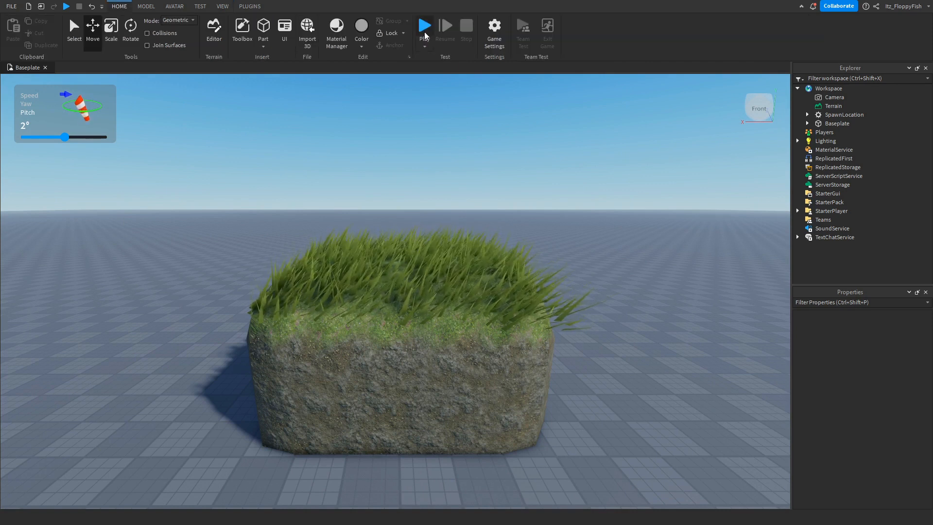
pyautogui.click(425, 26)
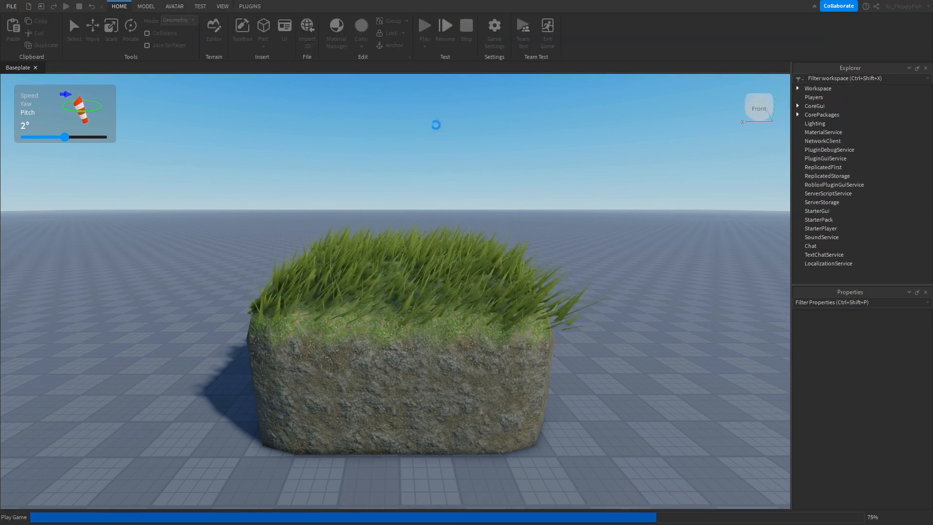
pyautogui.click(424, 30)
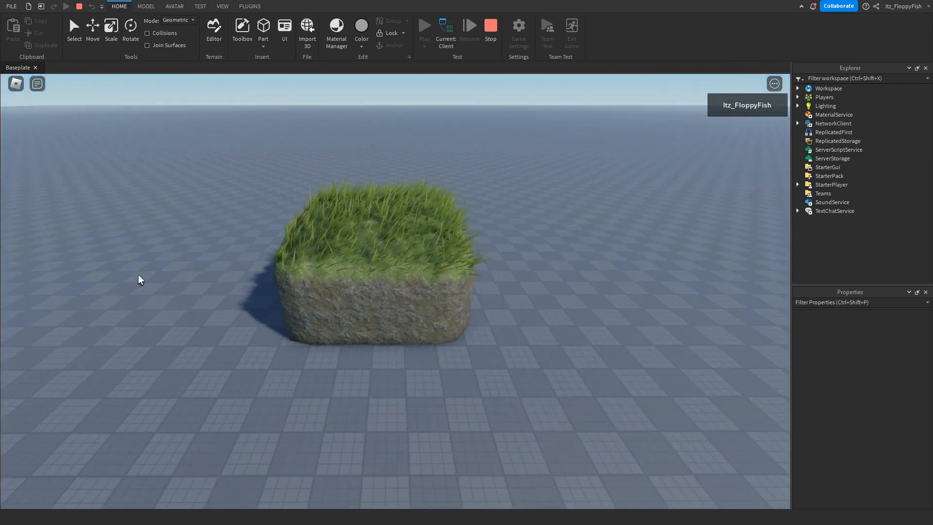
pyautogui.scroll(-3)
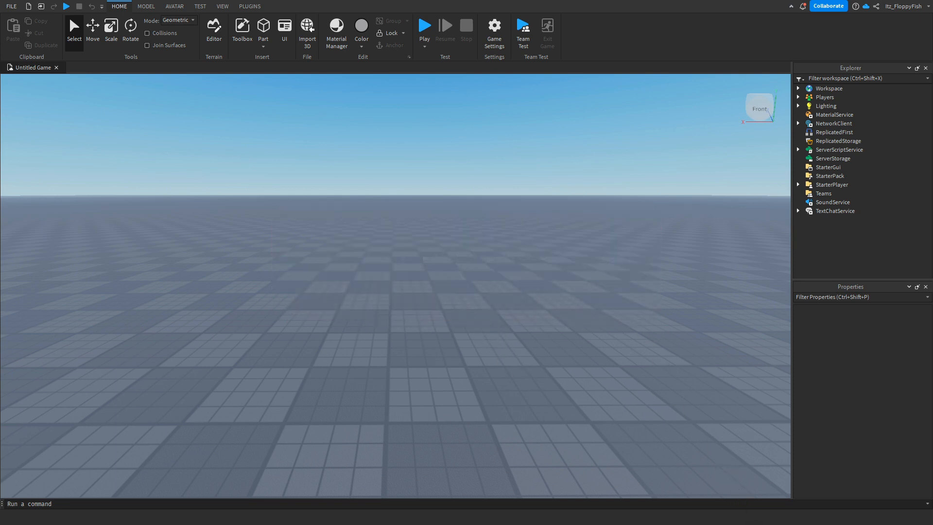
# - Stop the test and return to editing with the View tools shown
pyautogui.click(222, 6)
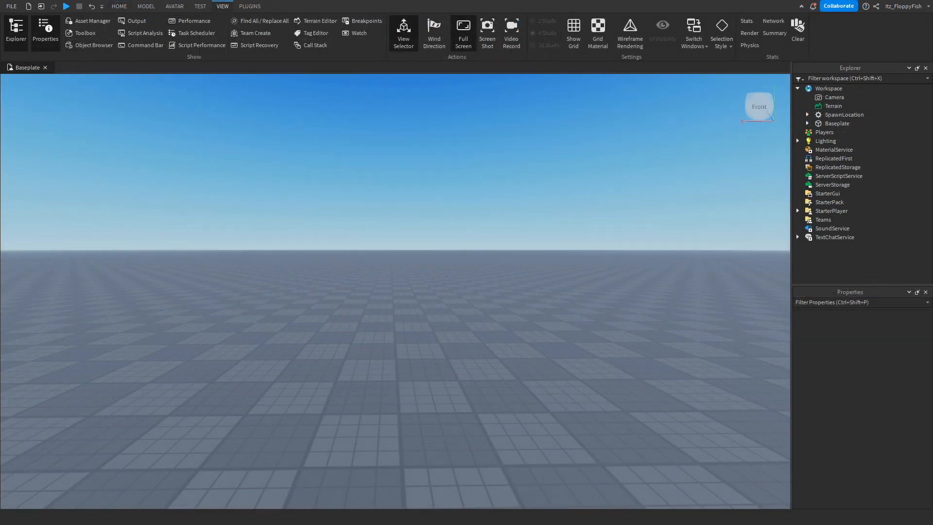